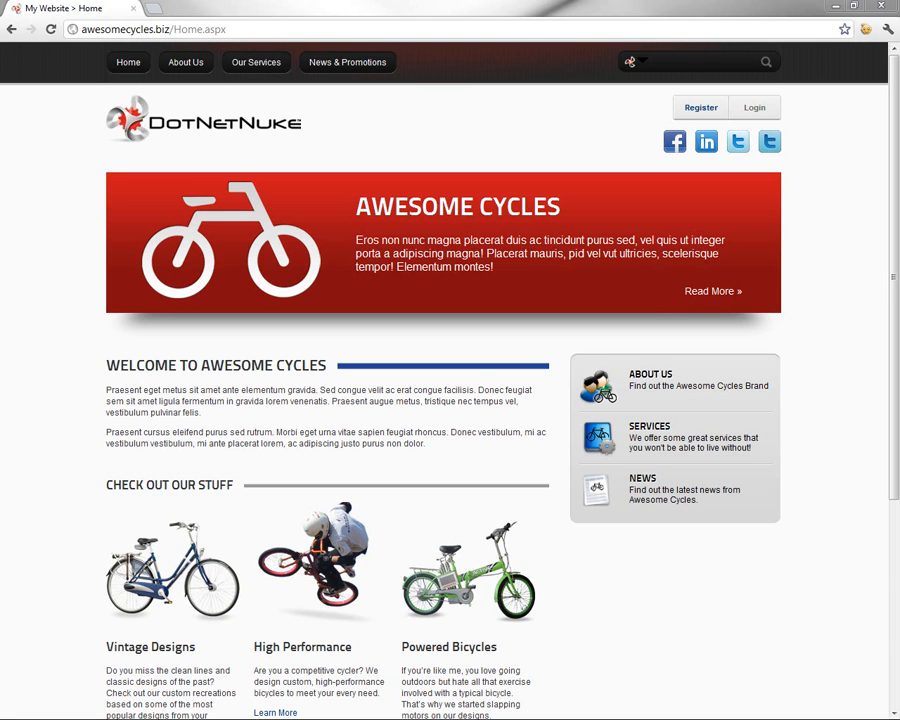
mouse_move(73, 222)
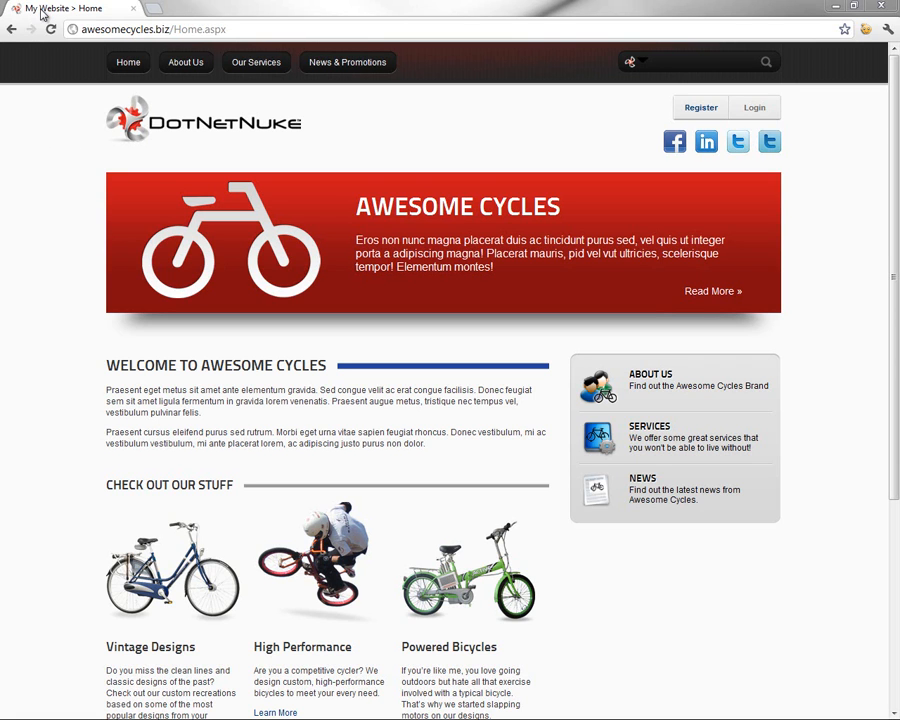
mouse_move(52, 18)
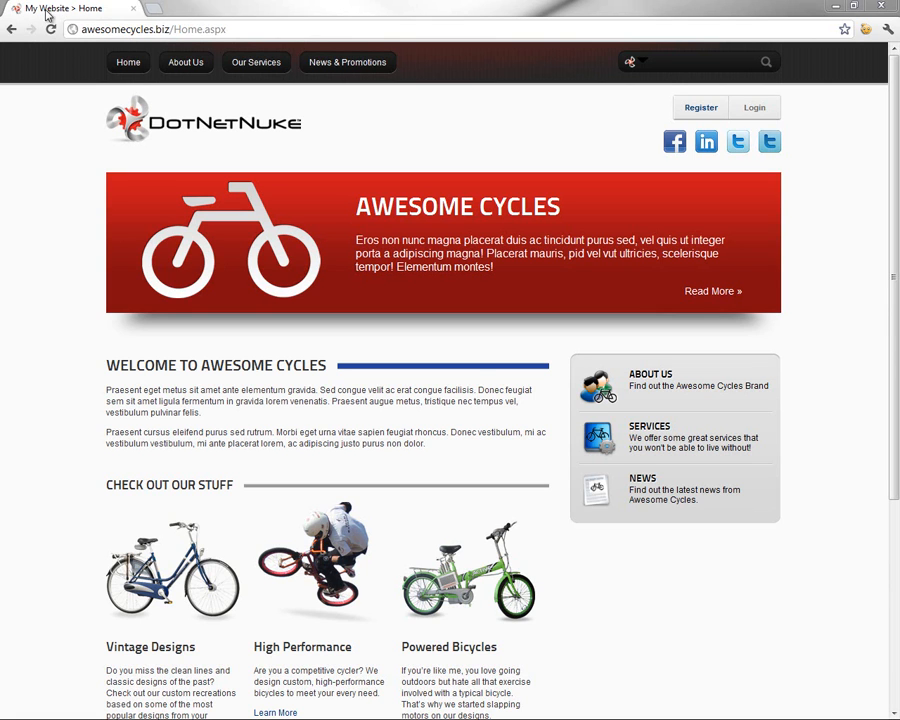
mouse_move(78, 121)
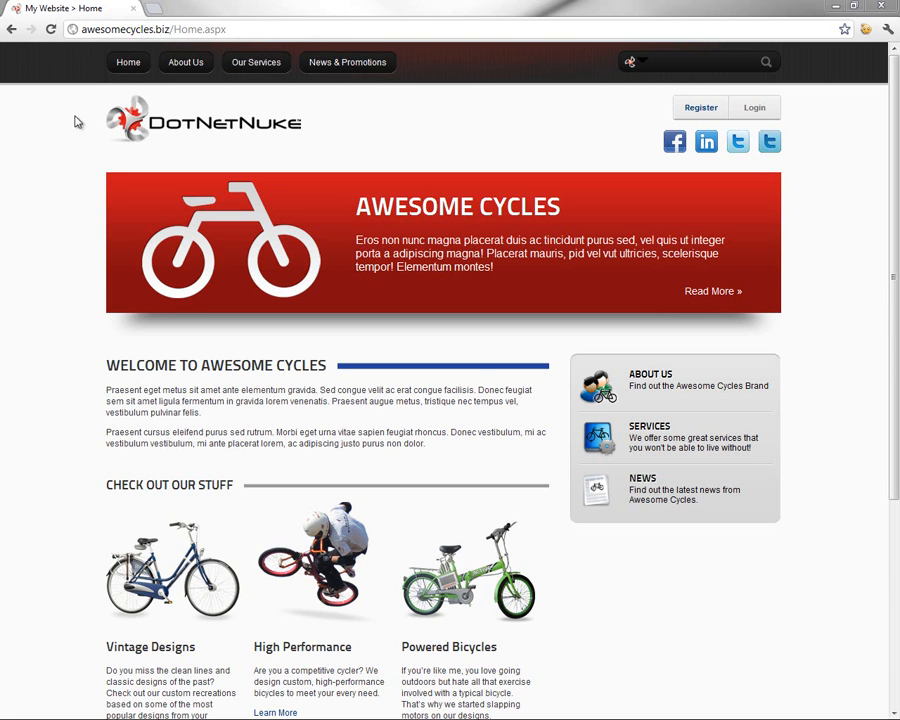
- Log in with the administrator username and password
scroll("down", 3)
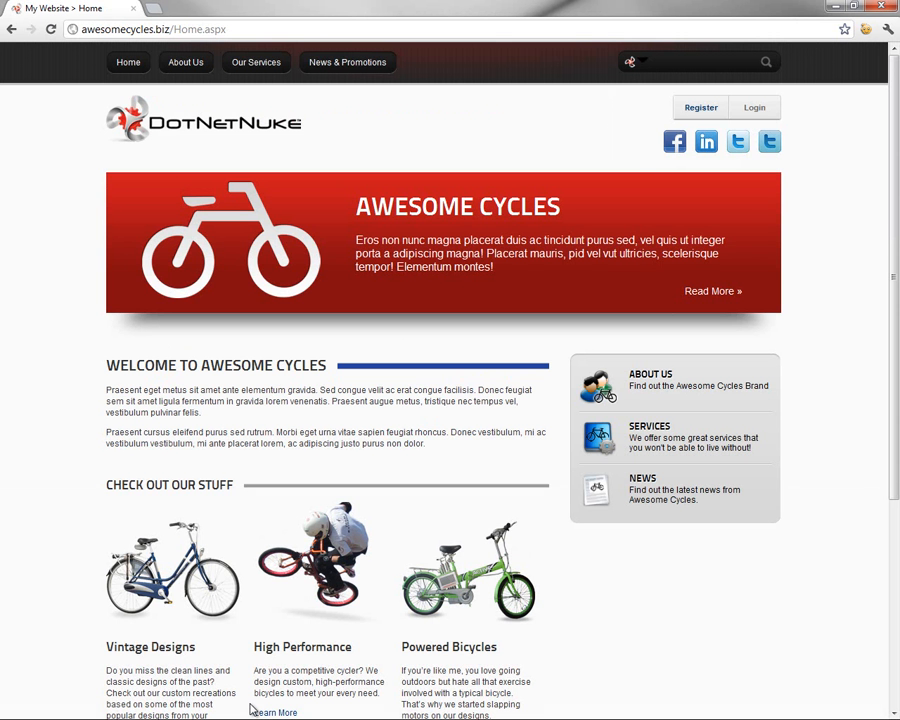
mouse_move(754, 107)
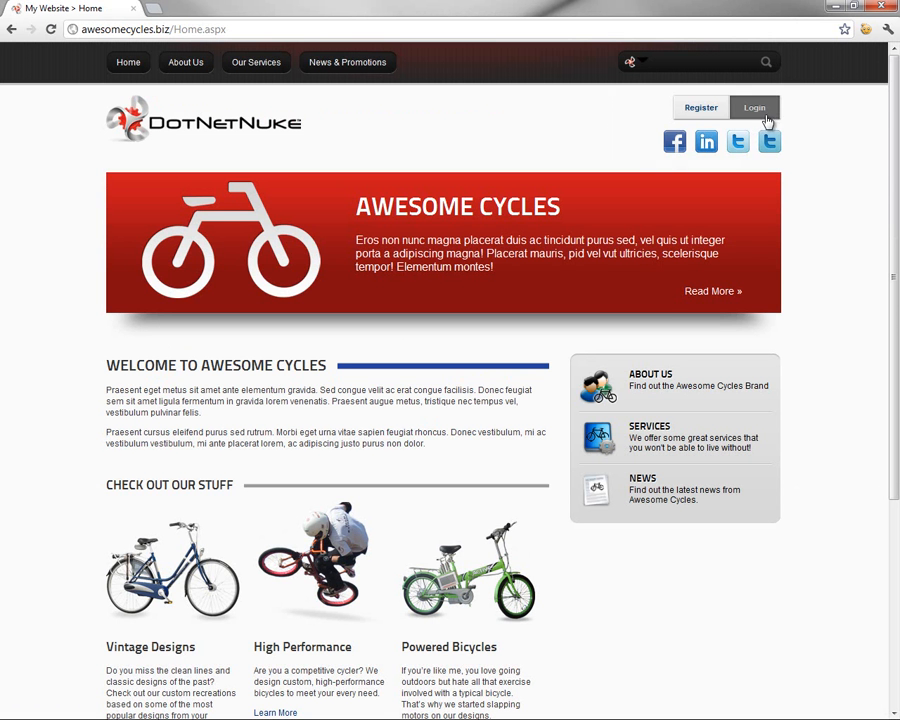
left_click(754, 107)
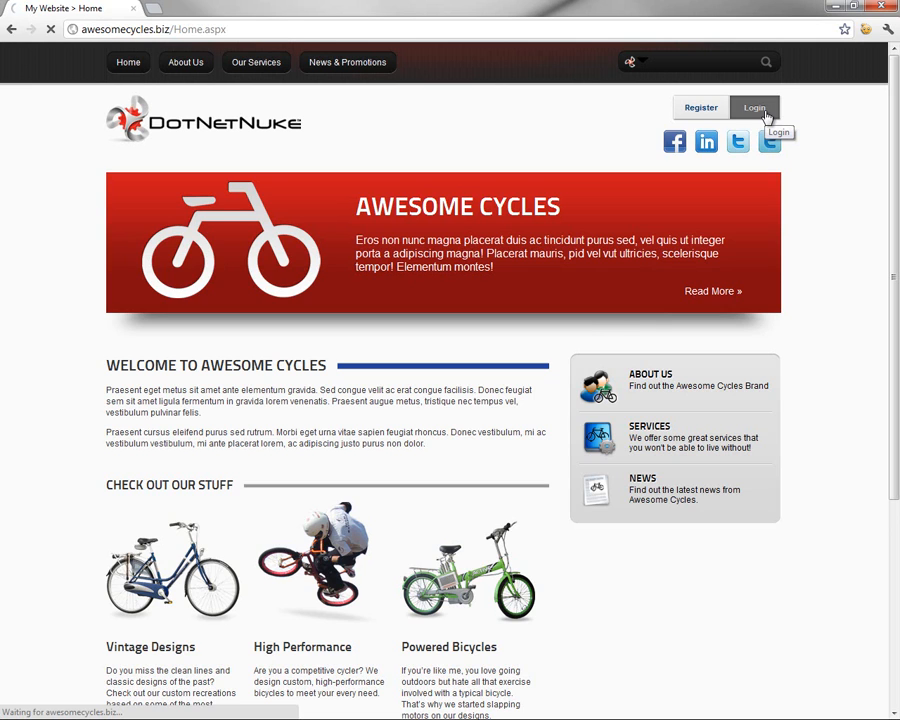
left_click(761, 107)
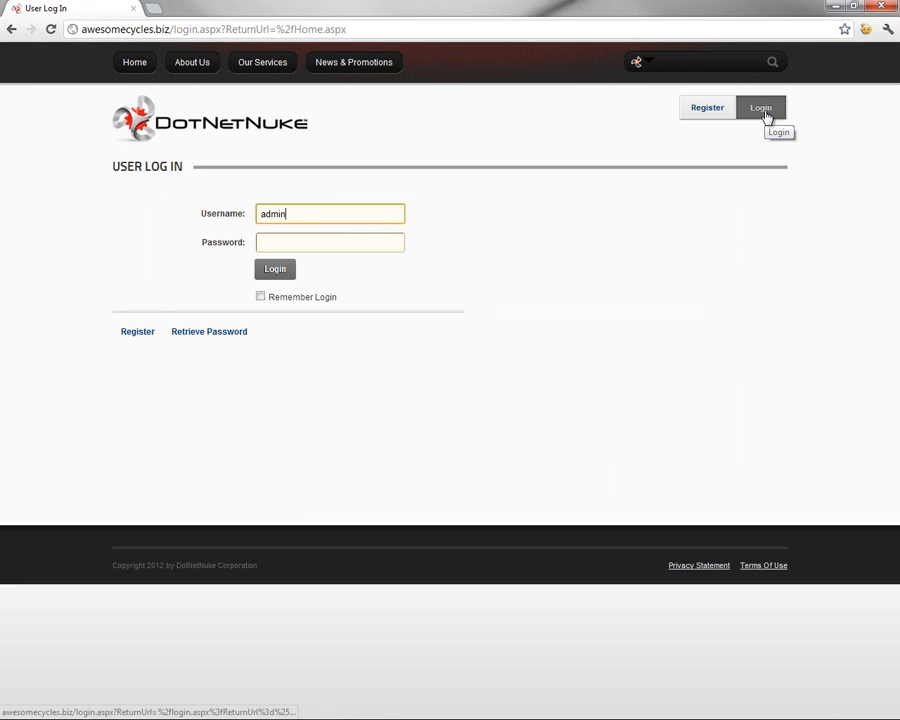
left_click(274, 268)
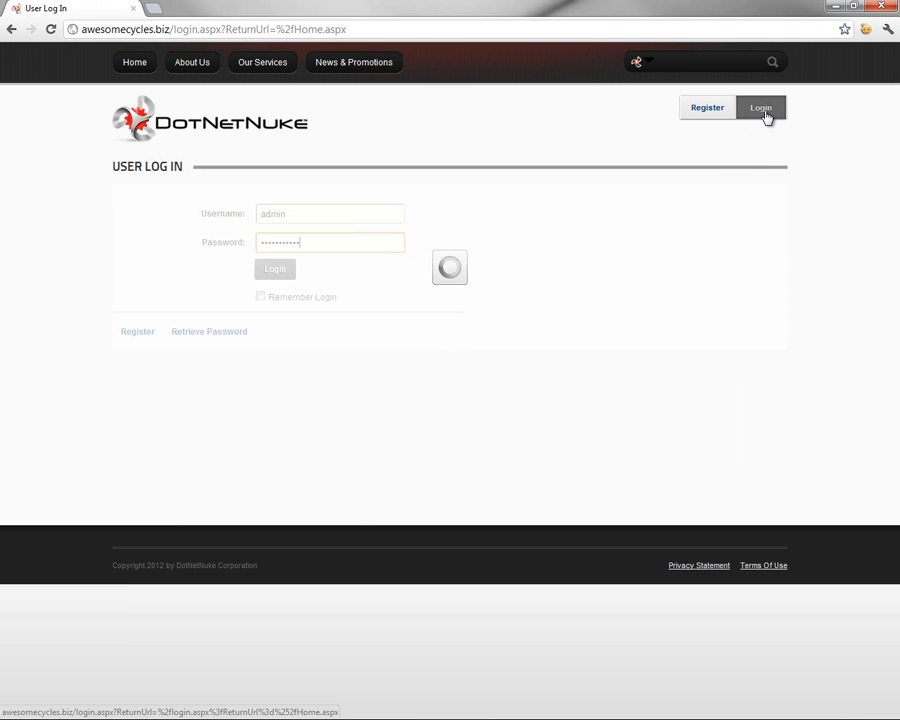
left_click(760, 107)
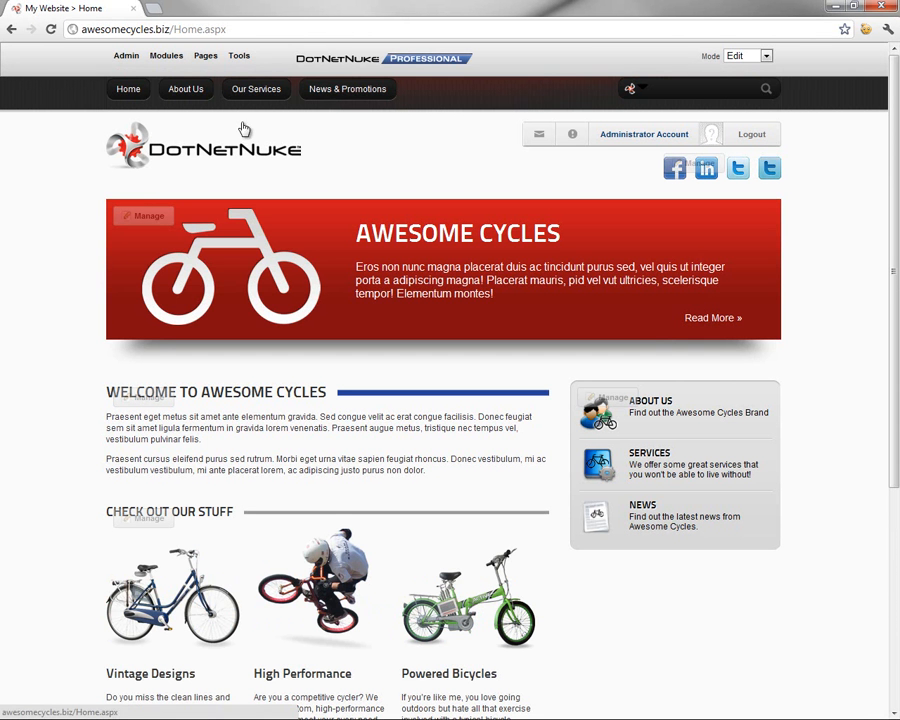
- Choose Site Settings from the Admin menu in the control bar
left_click(126, 55)
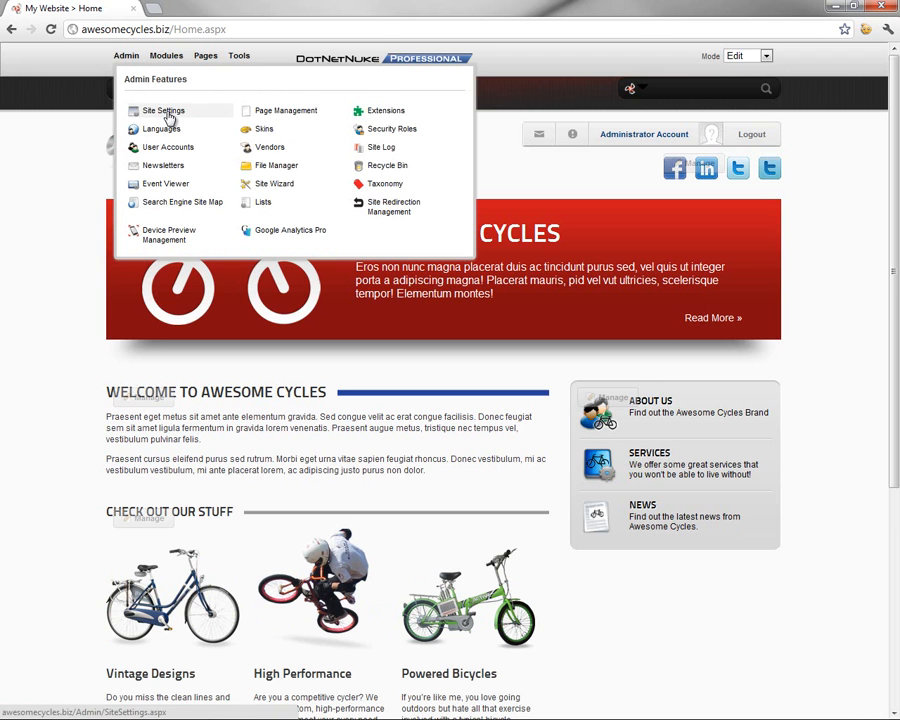
left_click(163, 110)
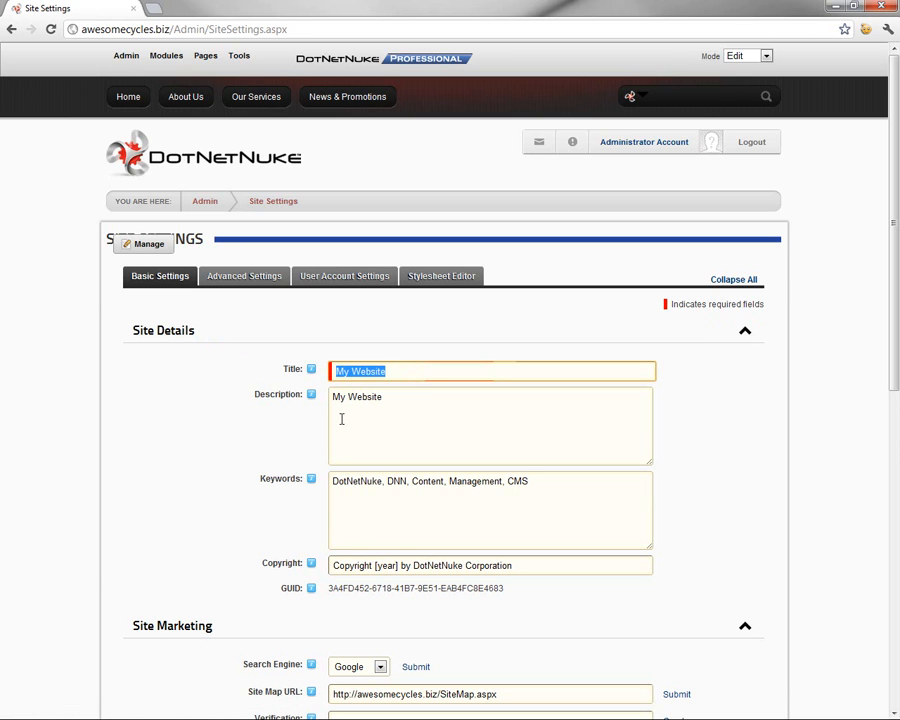
- Change the Title field from 'My Website' to 'Awesome Cycles'
type("Awesome Cycles")
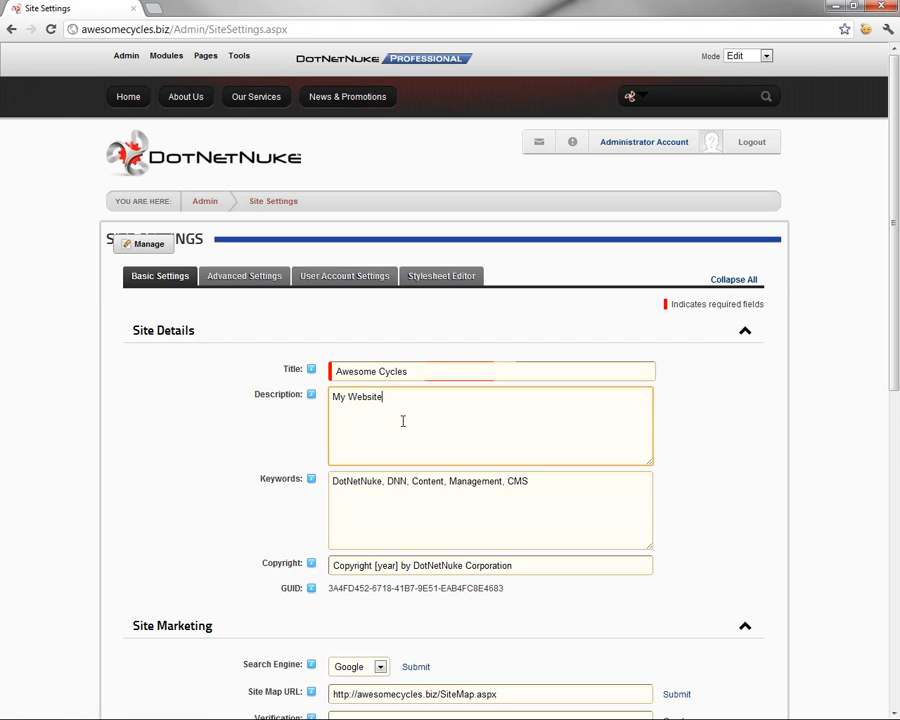
double_click(356, 396)
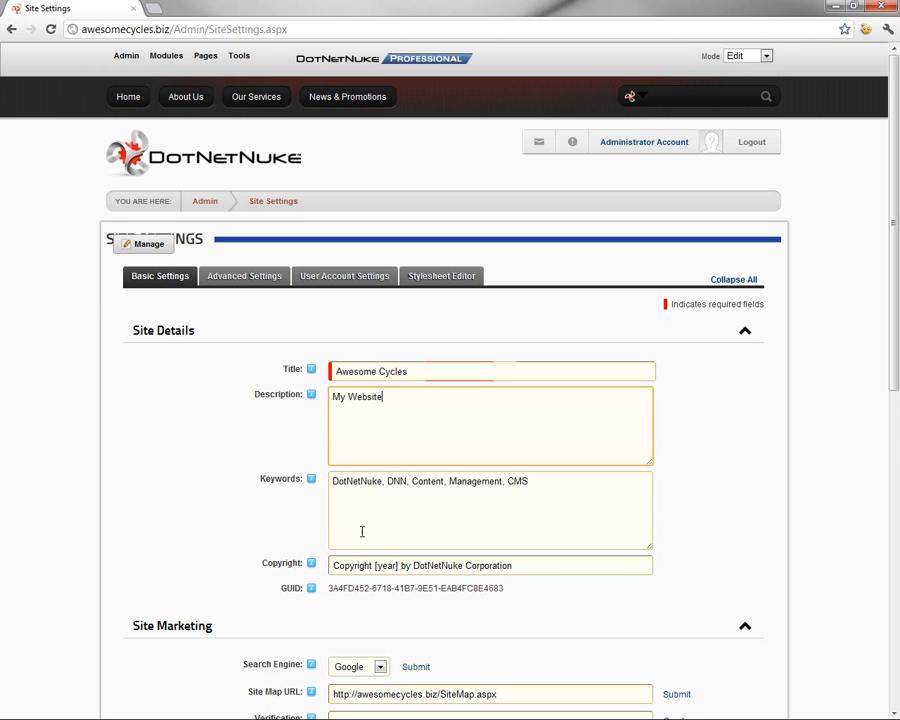
mouse_move(436, 558)
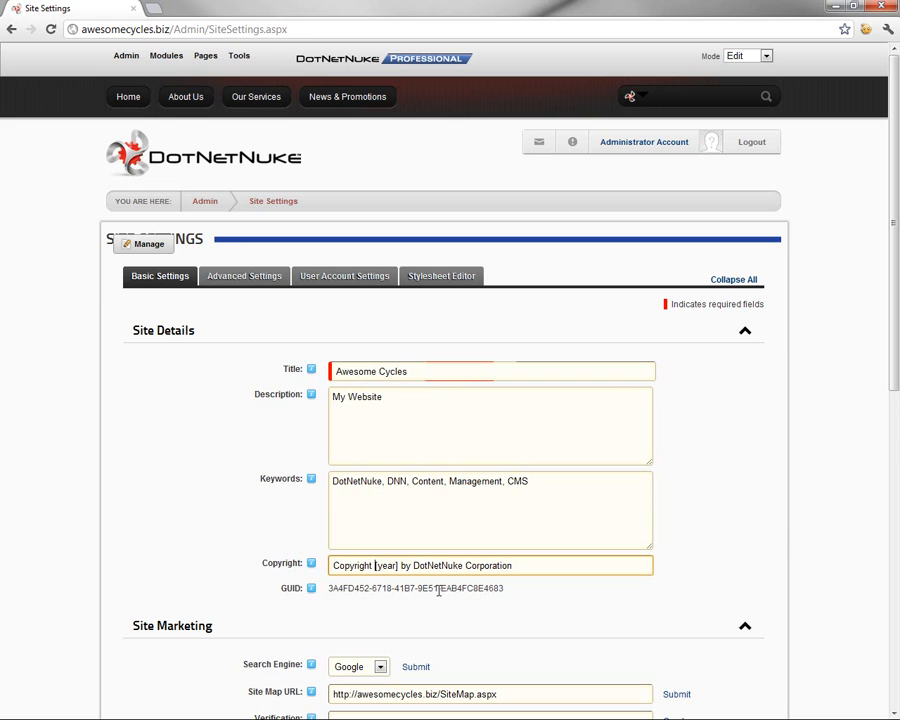
- Change the copyright to 'Copyright [year] by Awesome Cycles'
double_click(385, 565)
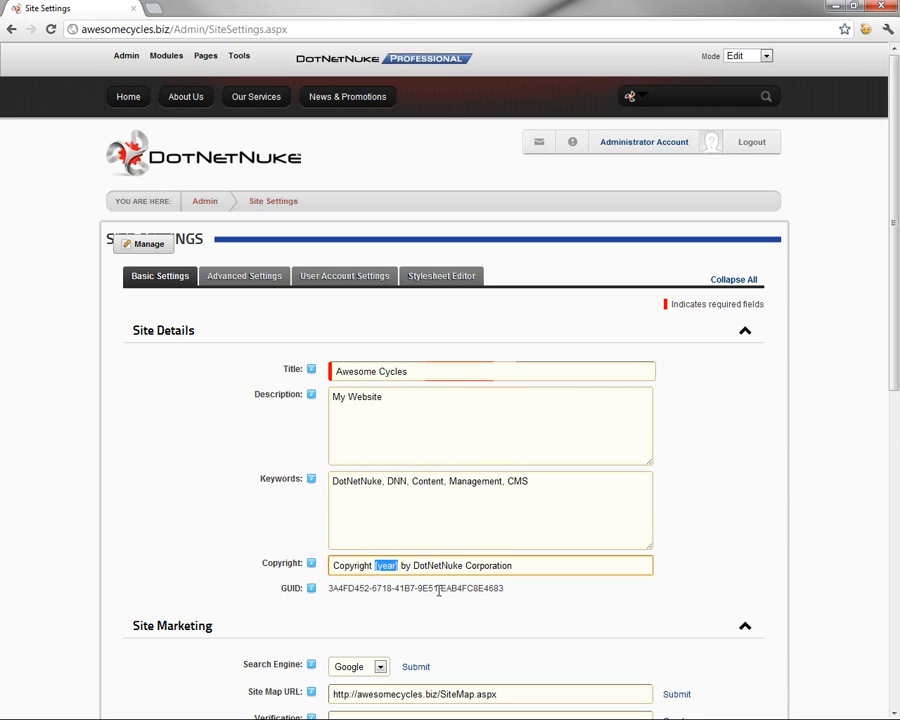
type("A")
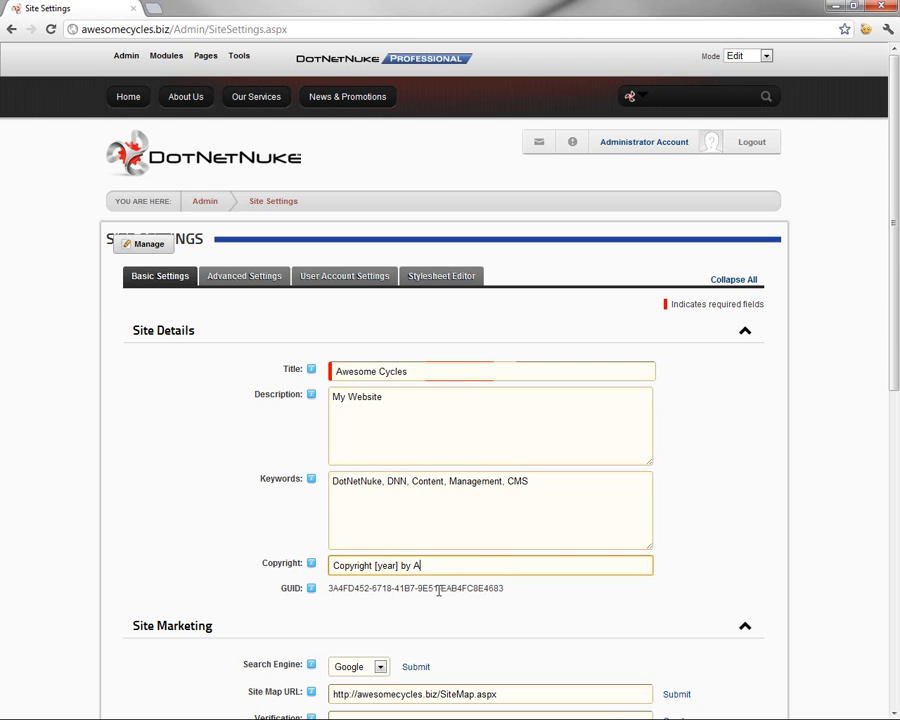
type("wesome")
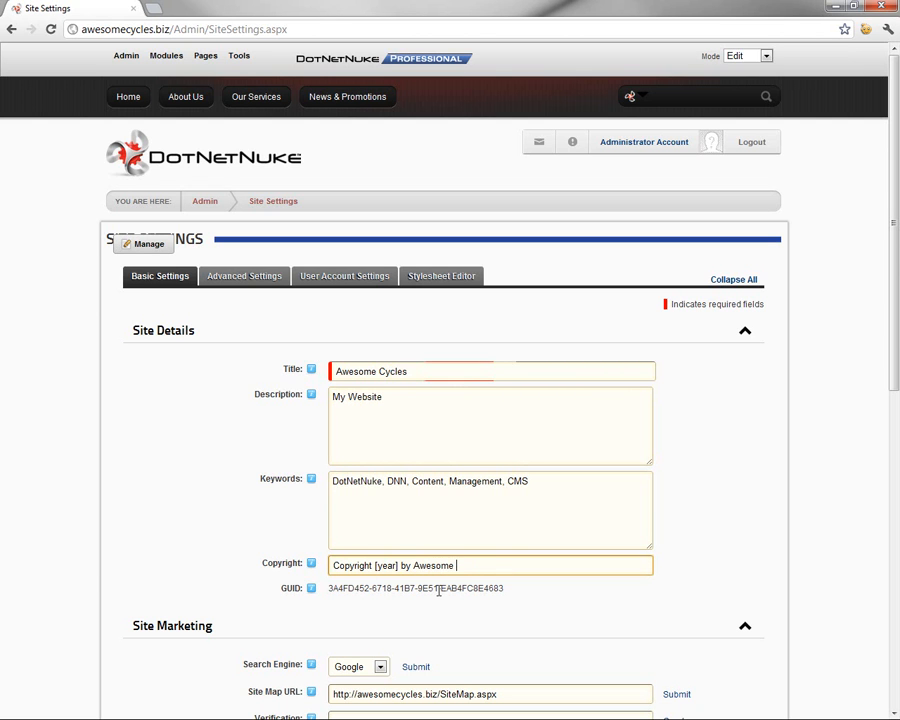
type("Cycles")
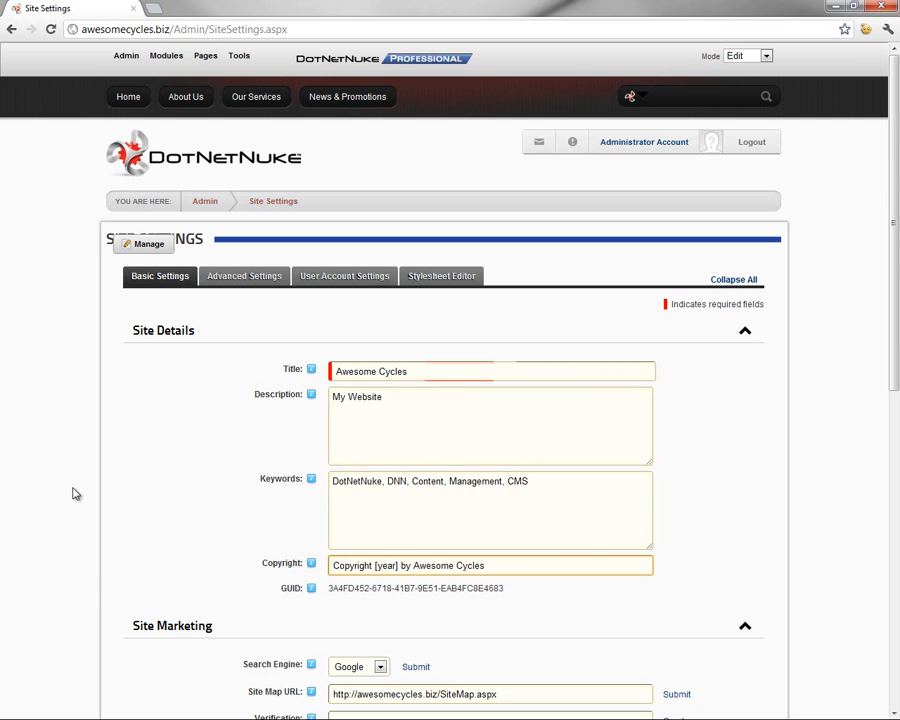
scroll("down", 3)
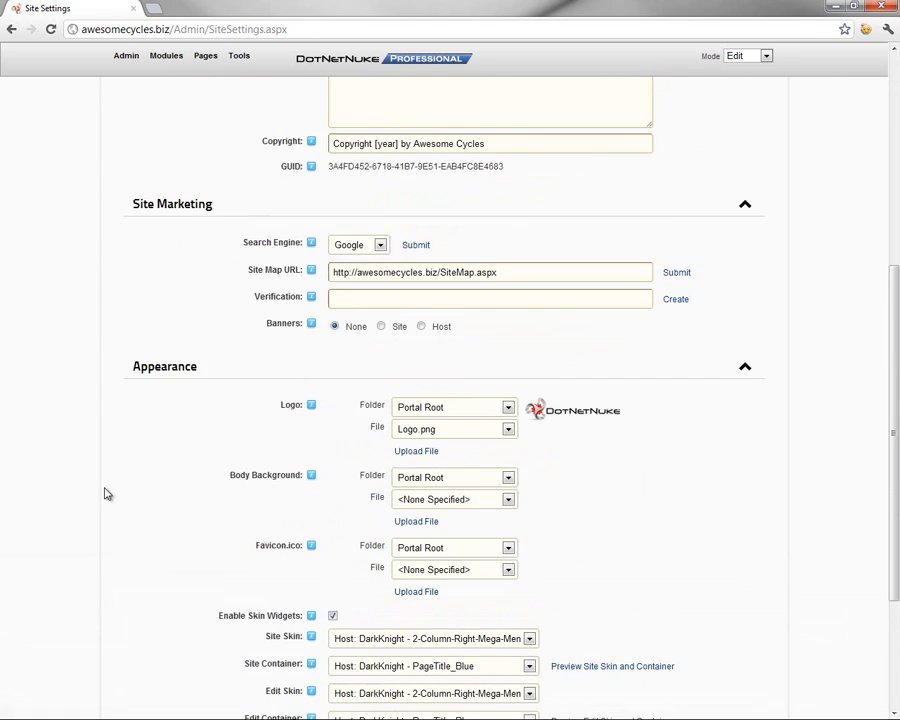
- Collapse the Appearance section and click Update to save the site settings
scroll("up", 3)
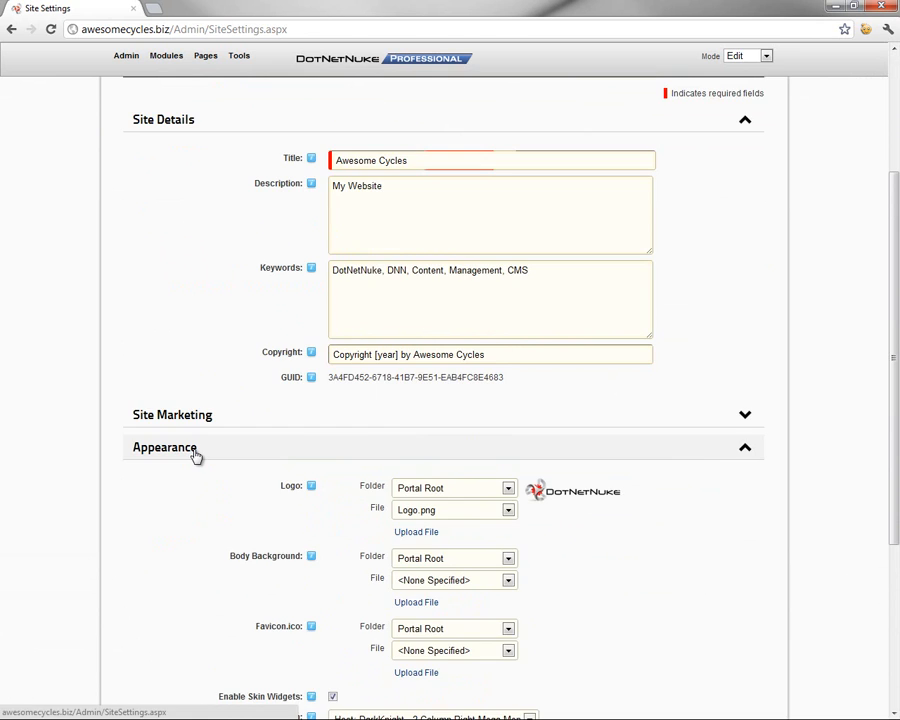
left_click(165, 447)
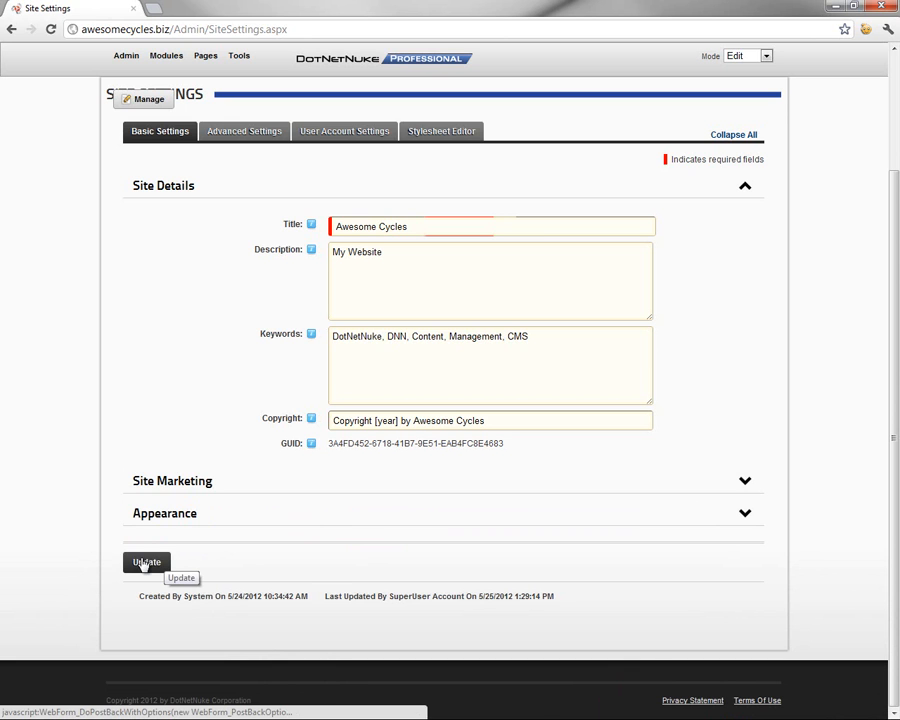
left_click(146, 562)
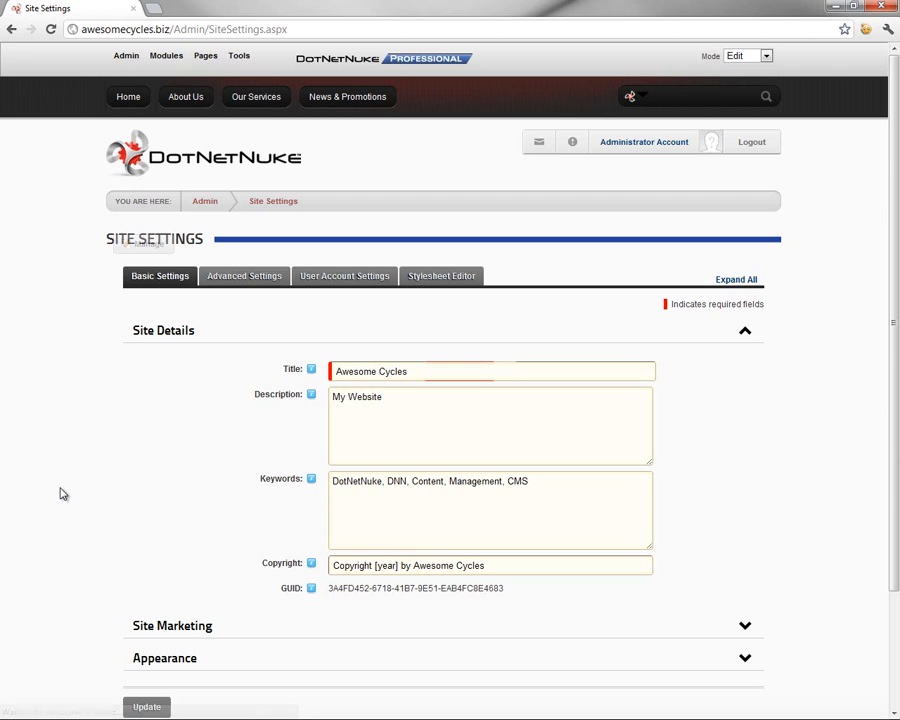
mouse_move(155, 158)
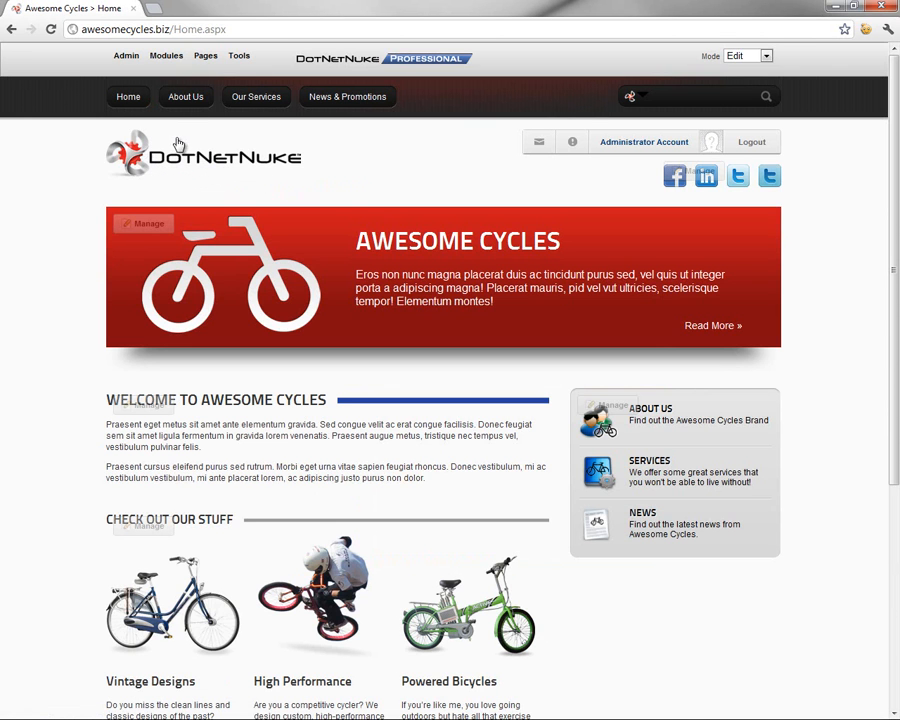
mouse_move(50, 12)
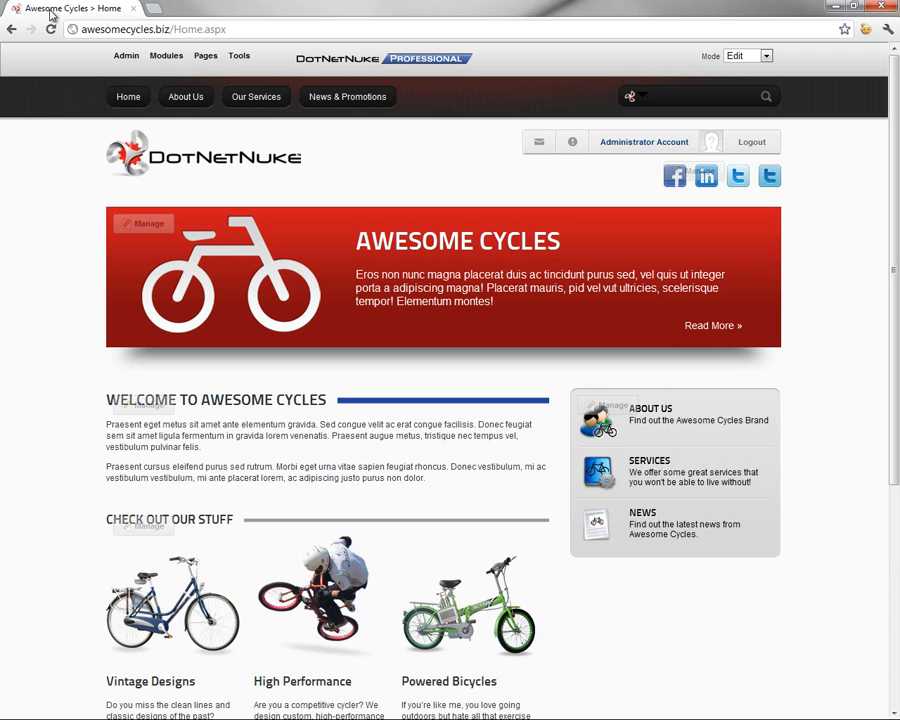
mouse_move(170, 153)
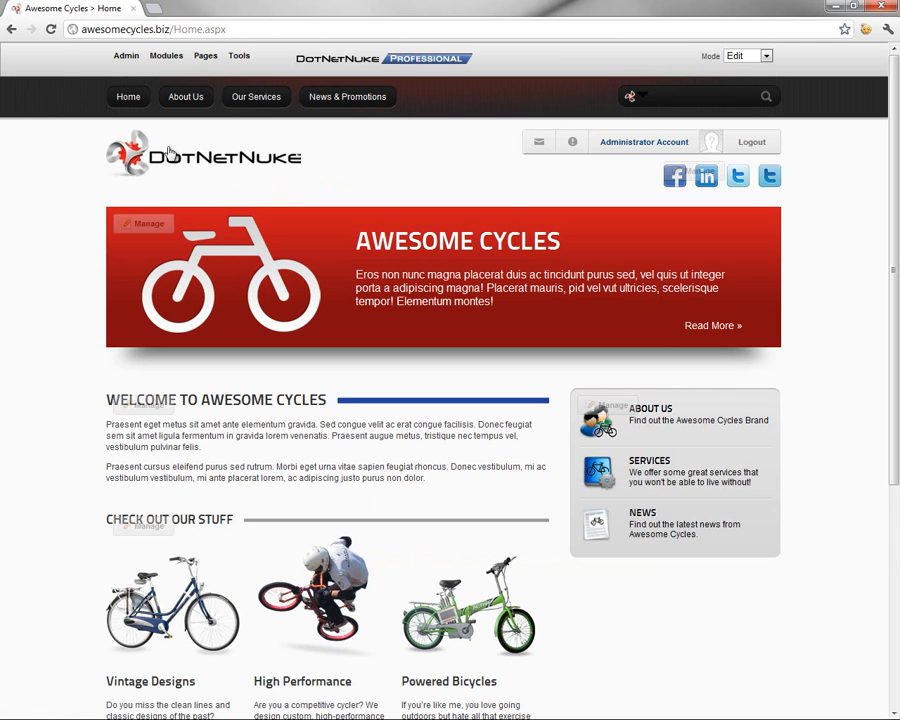
mouse_move(143, 170)
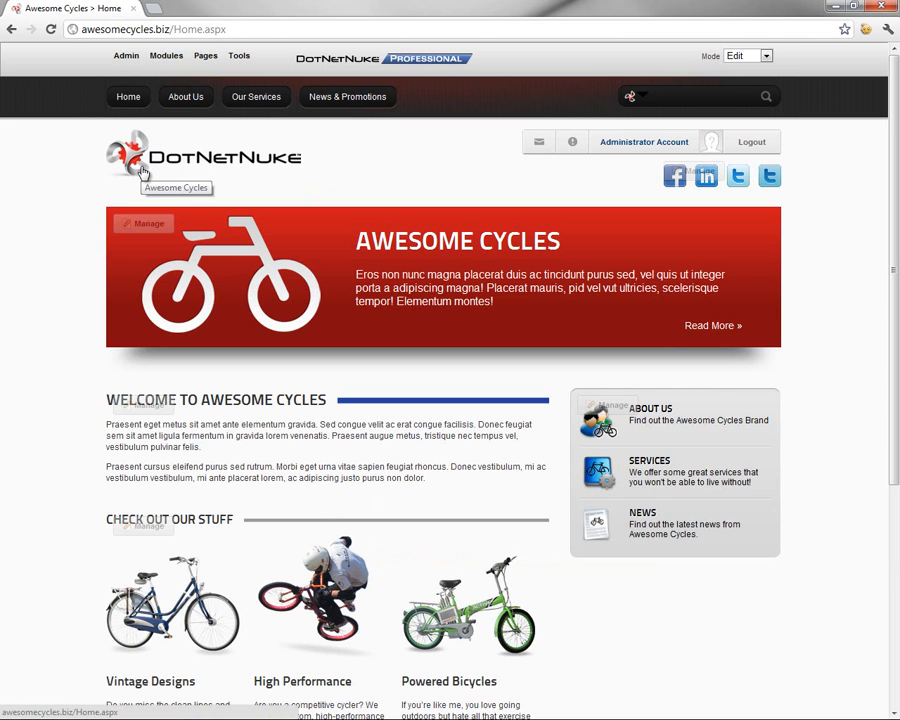
- Scroll the home page to confirm the footer copyright reads Awesome Cycles
scroll("down", 3)
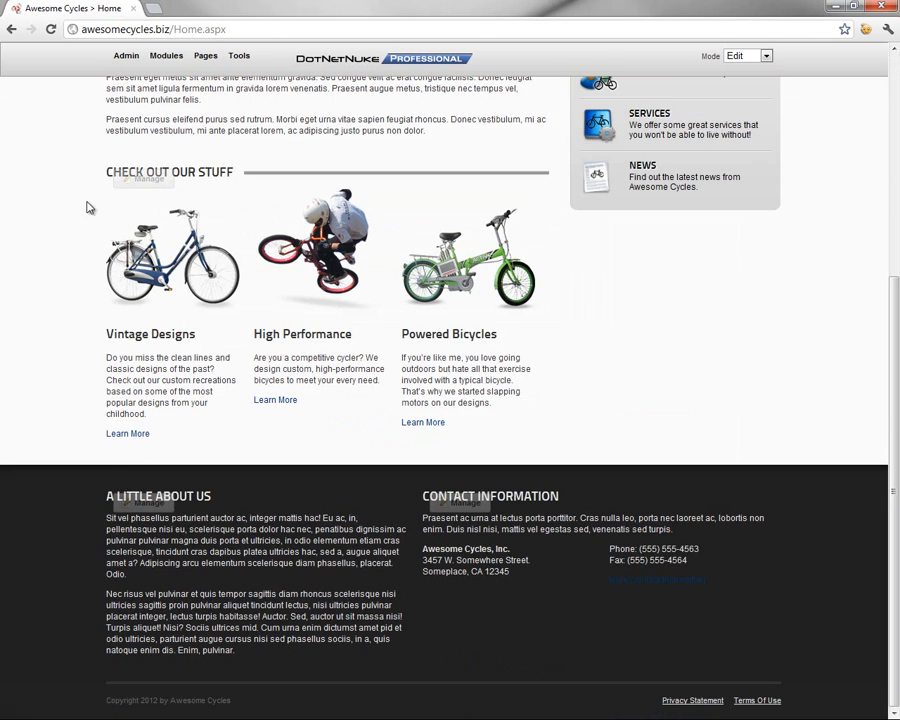
mouse_move(248, 708)
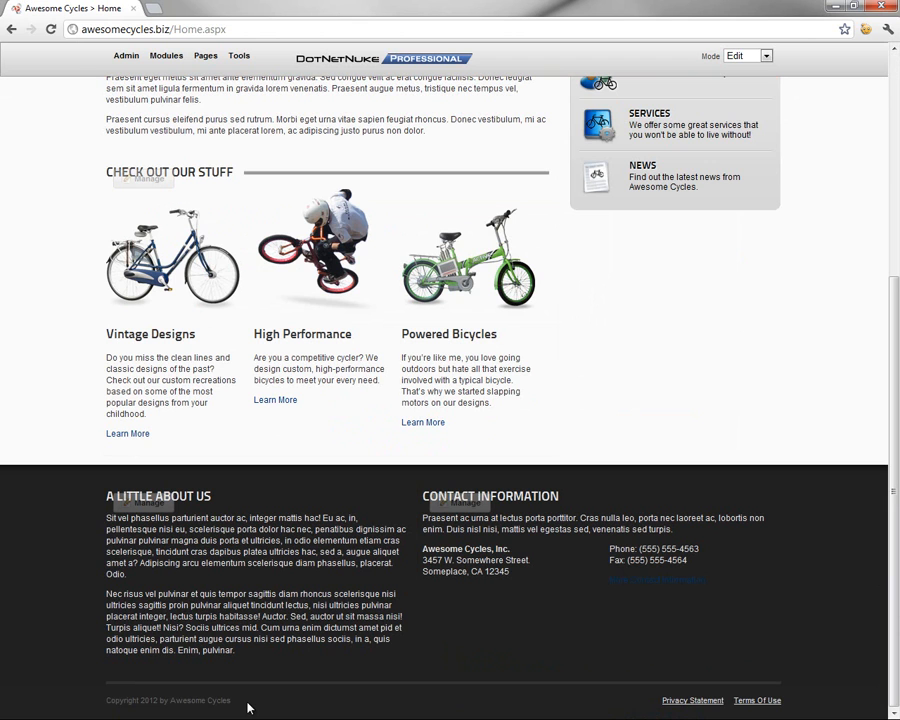
mouse_move(96, 701)
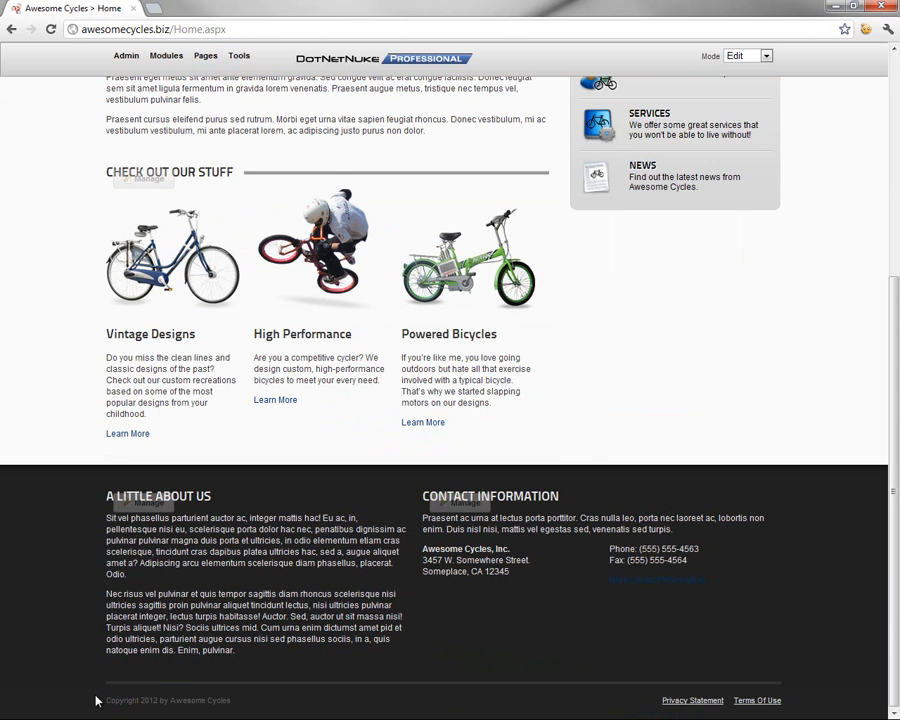
scroll("up", 3)
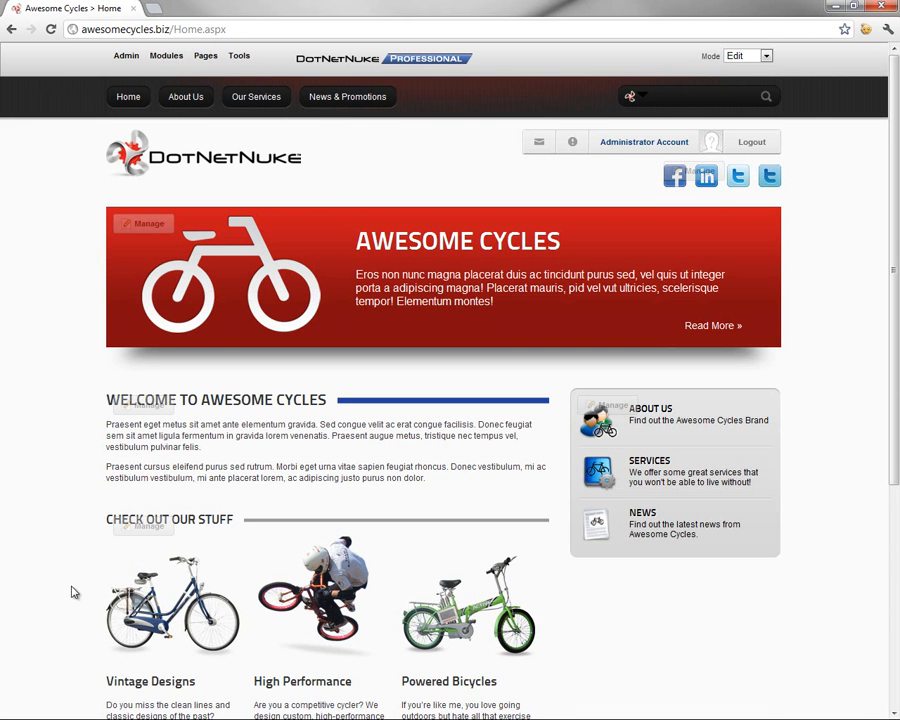